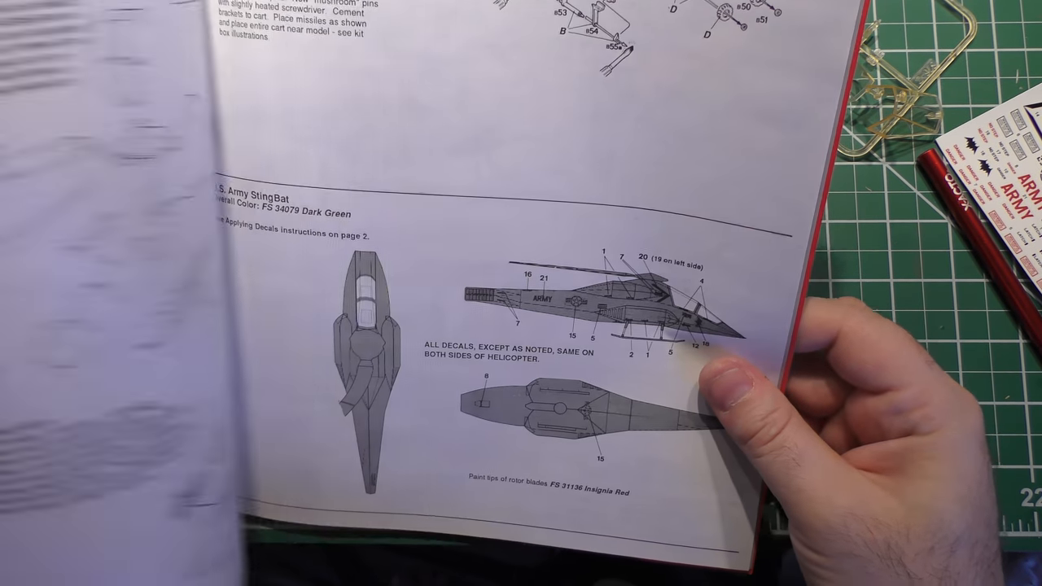
Turn the booklet page to show the rotor assembly and U.S. Army dark-green decal spread.
left_click_drag(733, 366, 569, 326)
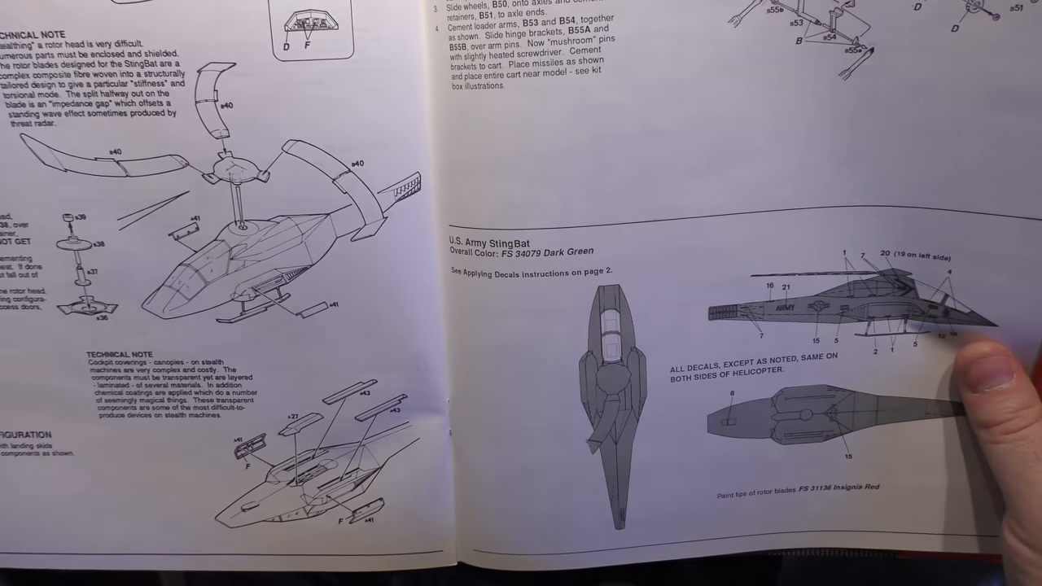